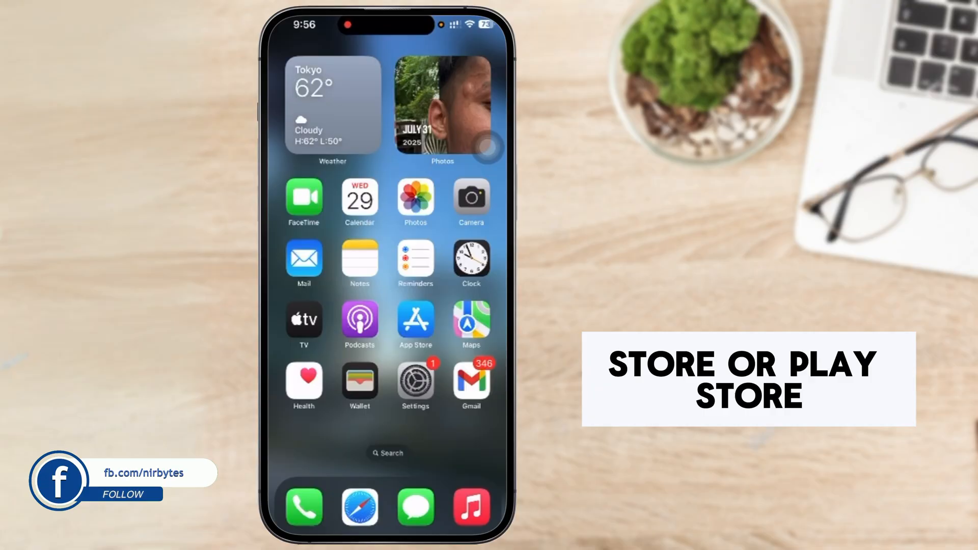
Show the Home Screen page that holds Instagram
{"action": "left_click", "coordinate": [414, 325]}
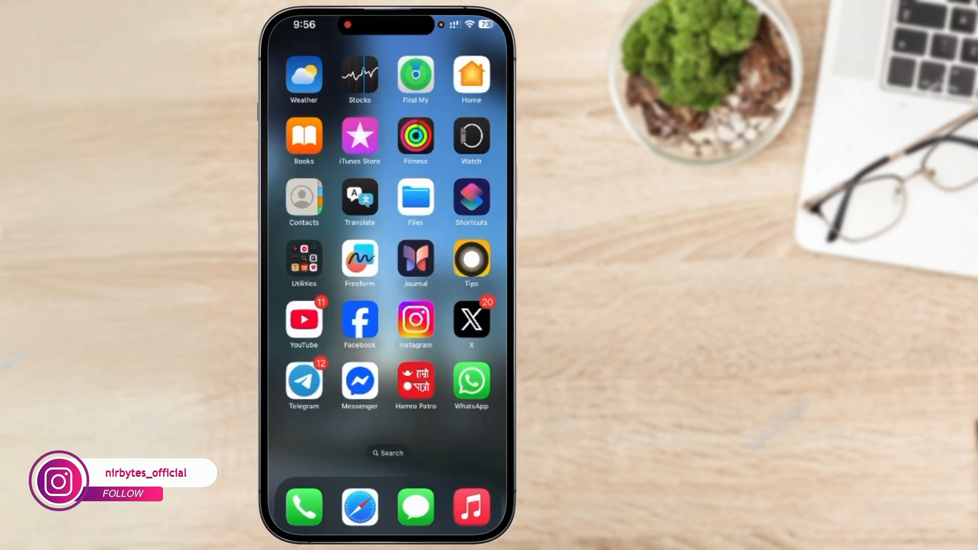
Launch Instagram and begin a technical problem report with logs and diagnostics included
{"action": "left_click", "coordinate": [415, 321]}
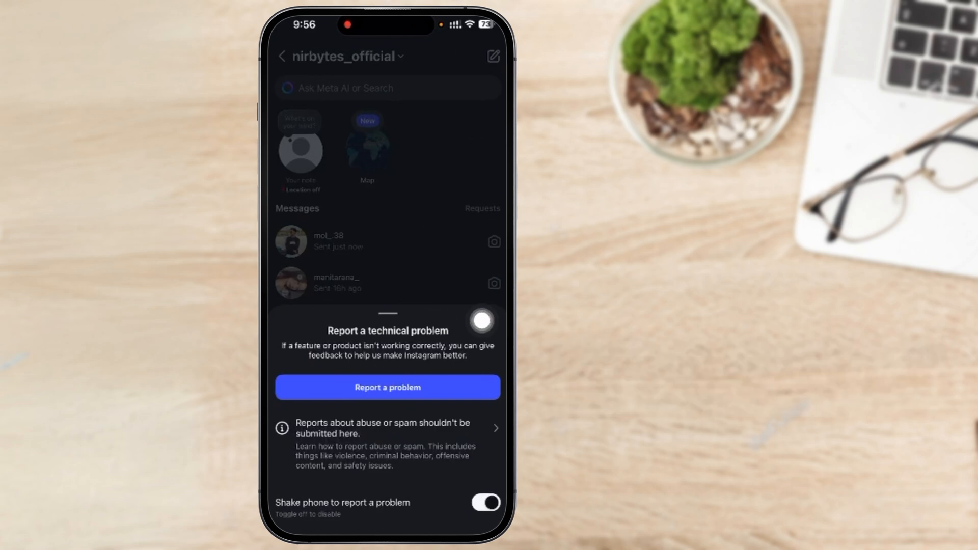
{"action": "left_click", "coordinate": [387, 386]}
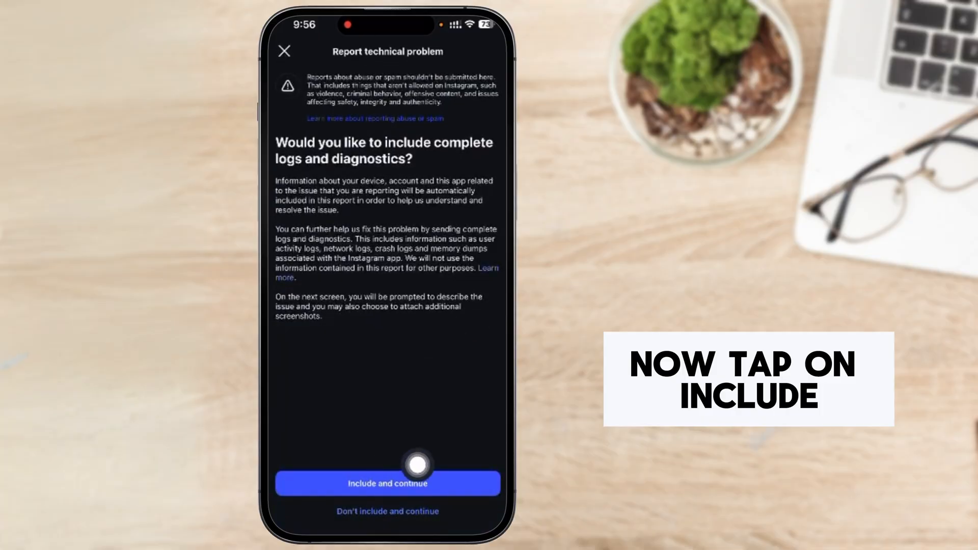
{"action": "left_click", "coordinate": [387, 482]}
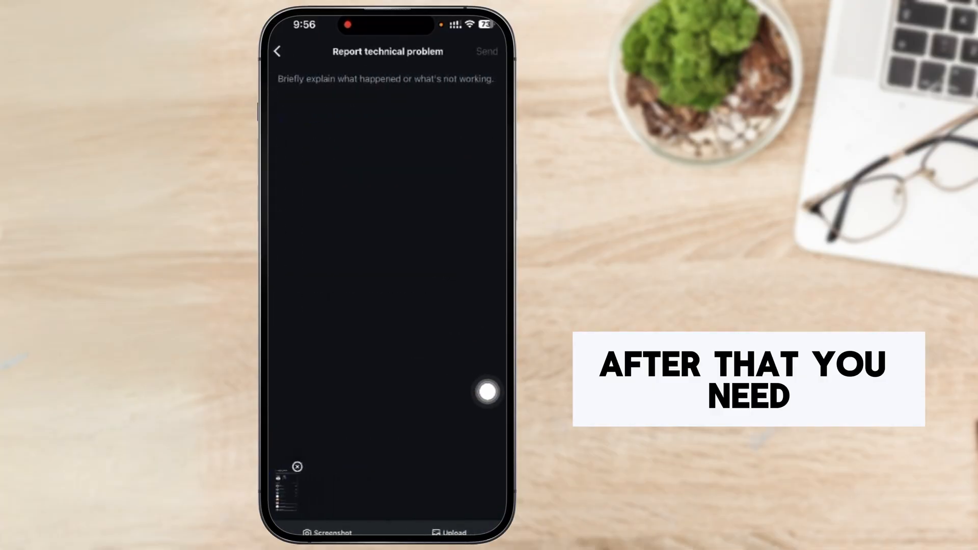
Describe the missing draw option and send the report
{"action": "left_click", "coordinate": [387, 79]}
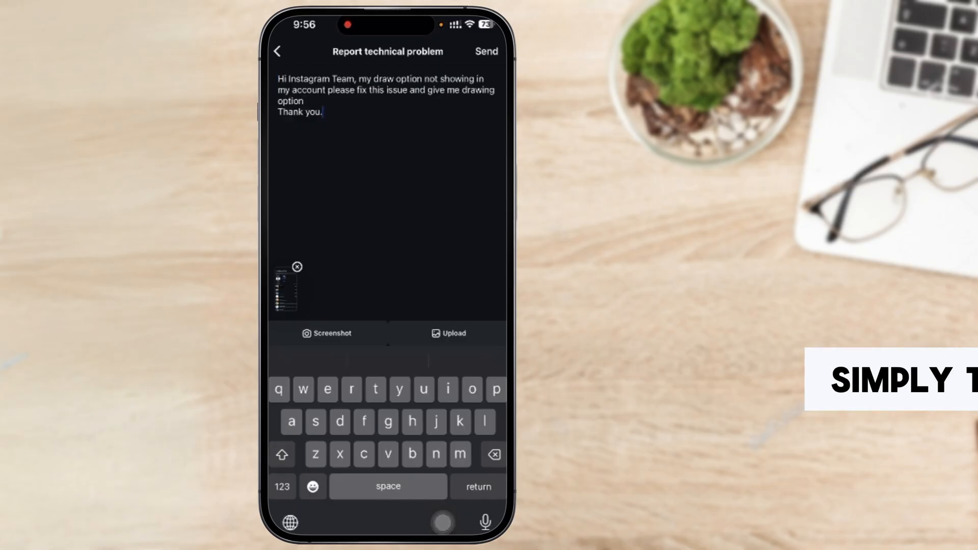
{"action": "left_click", "coordinate": [486, 50]}
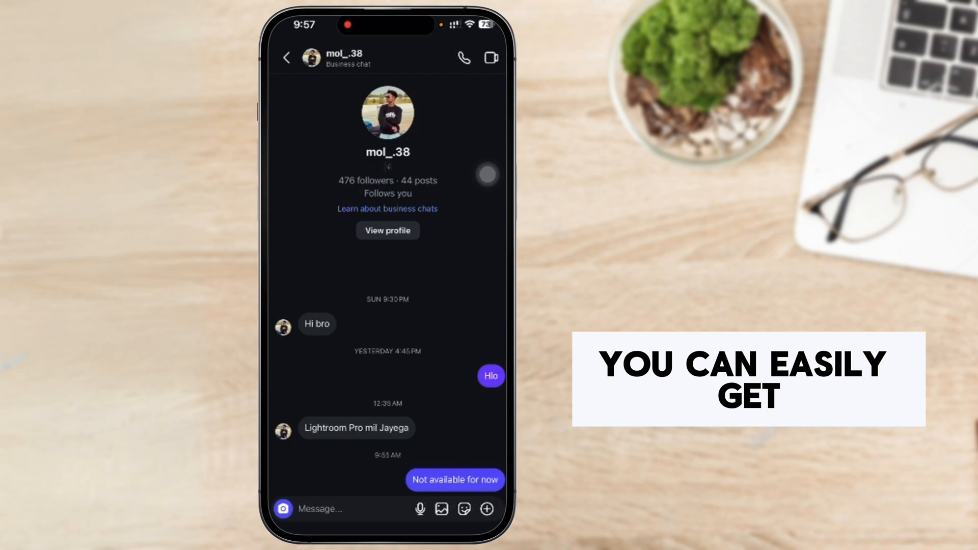
Reveal the chat's plus menu listing Location, Draw (New) and Meta AI
{"action": "left_click", "coordinate": [487, 509]}
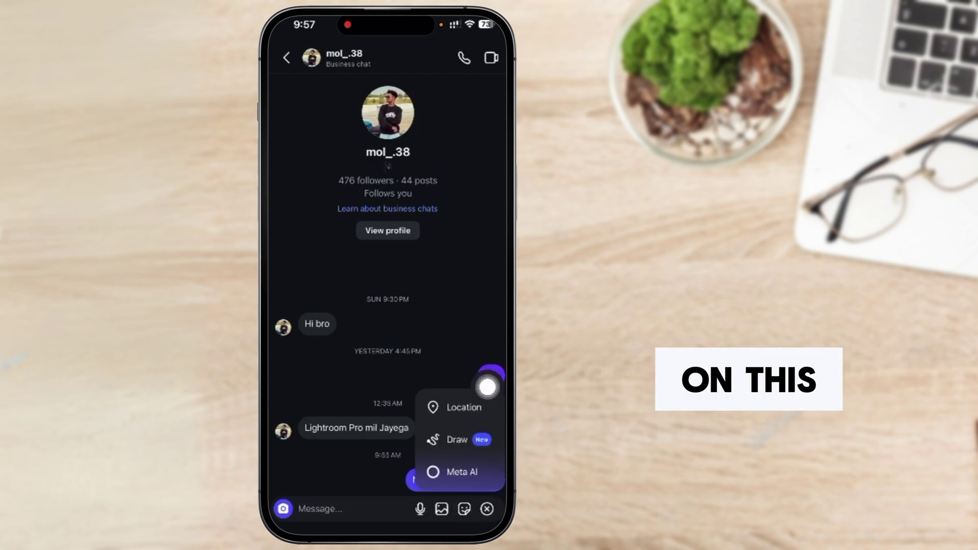